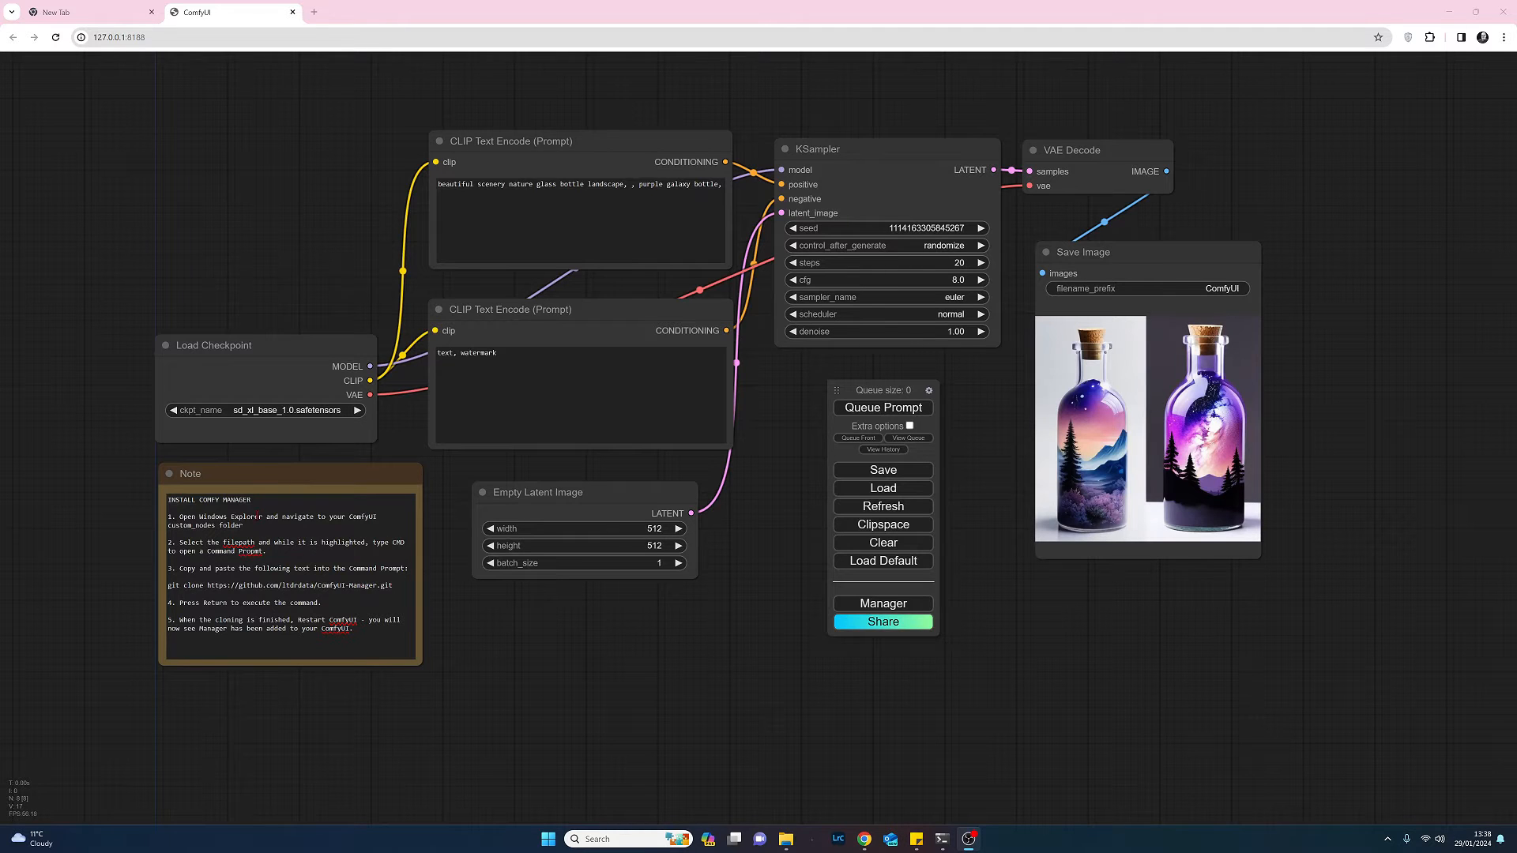
mouse_move(234, 193)
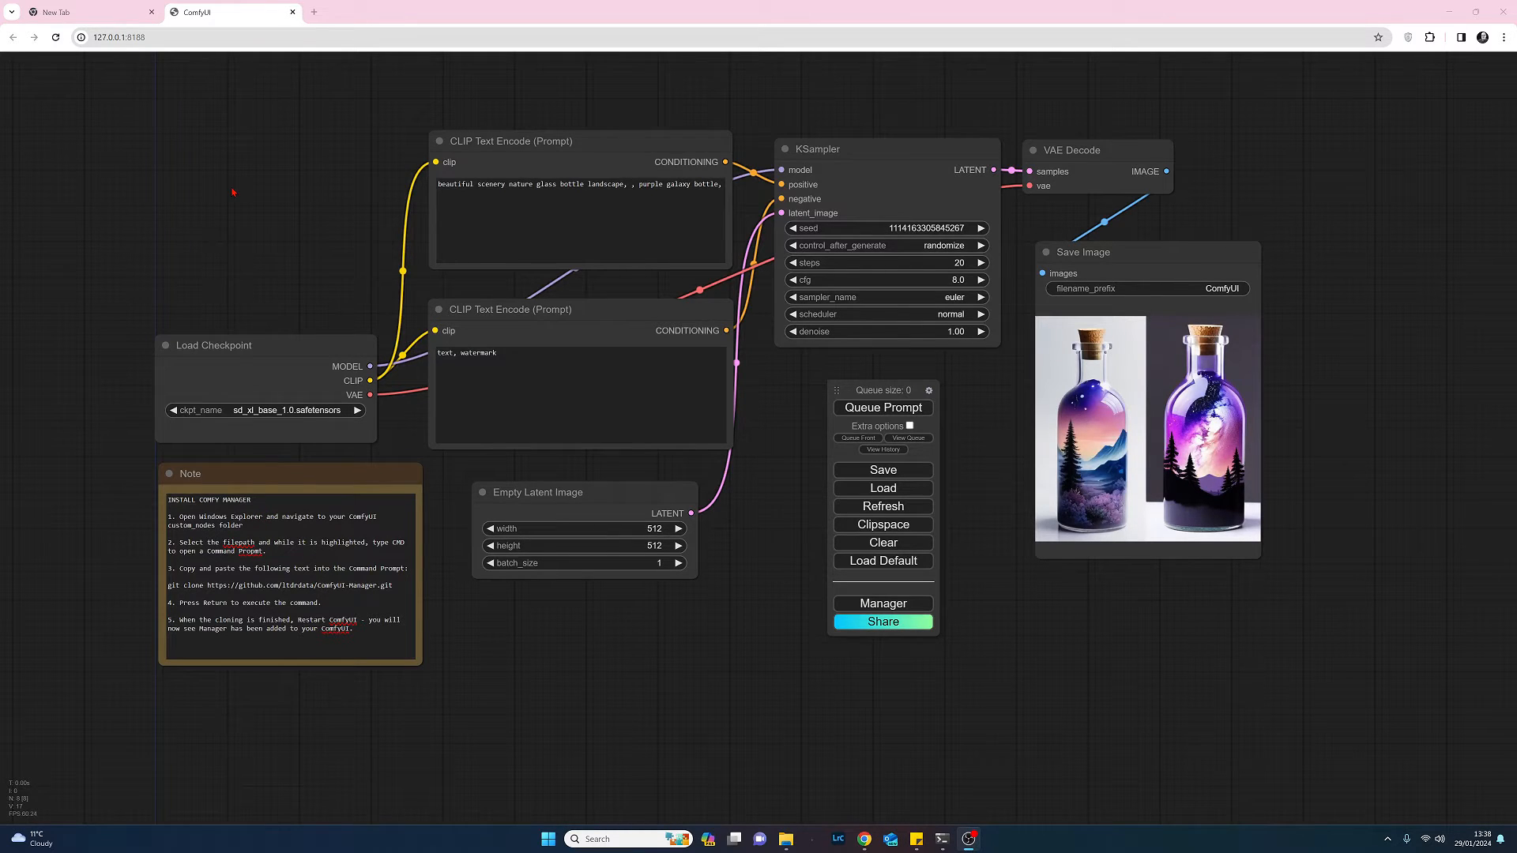
mouse_move(227, 161)
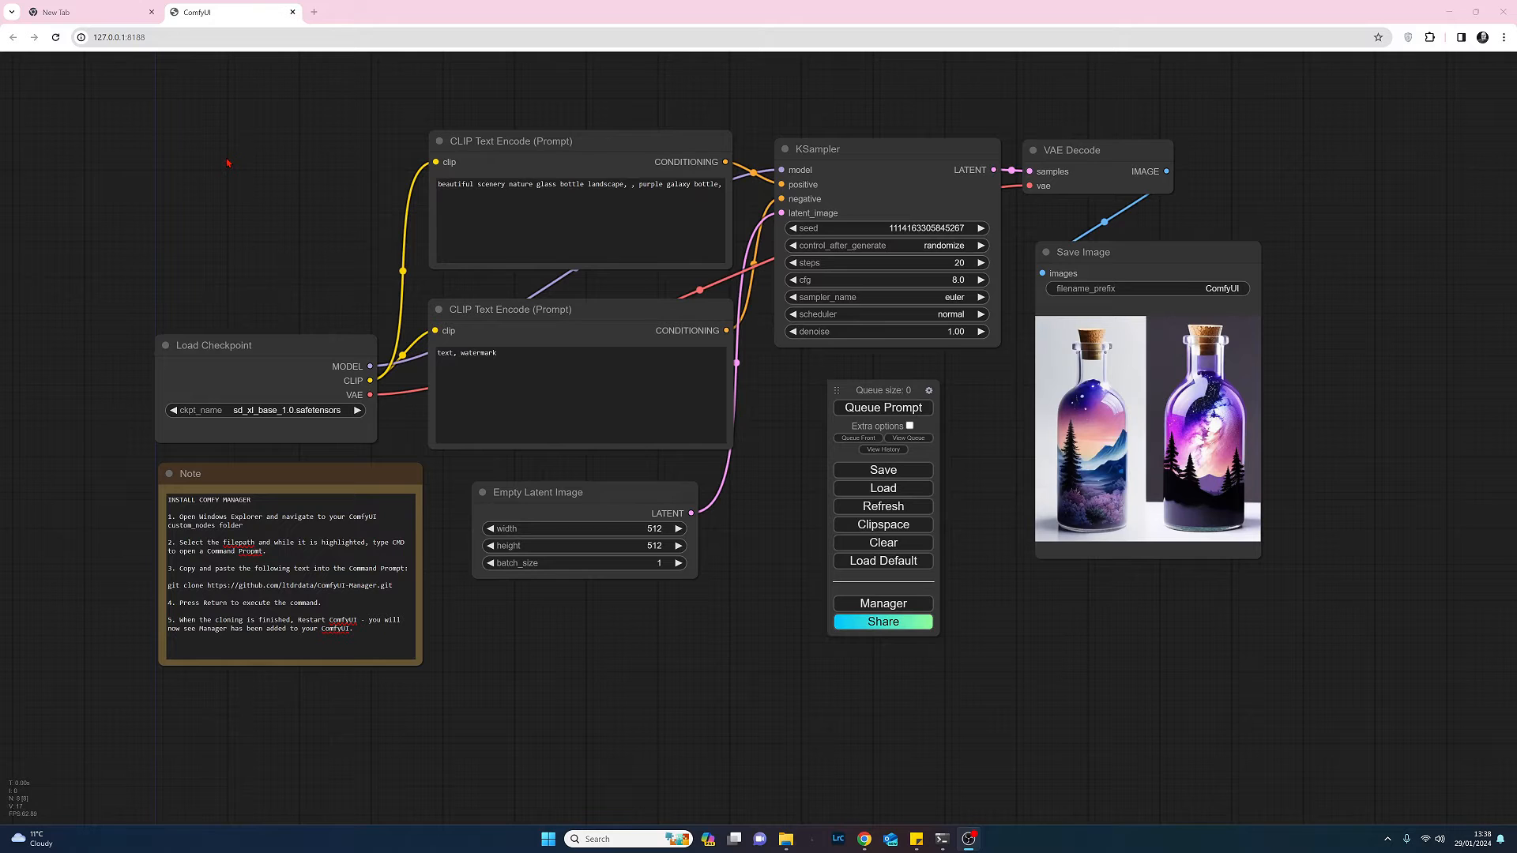
Navigate File Explorer into the ComfyUI custom_nodes folder.
right_click(228, 163)
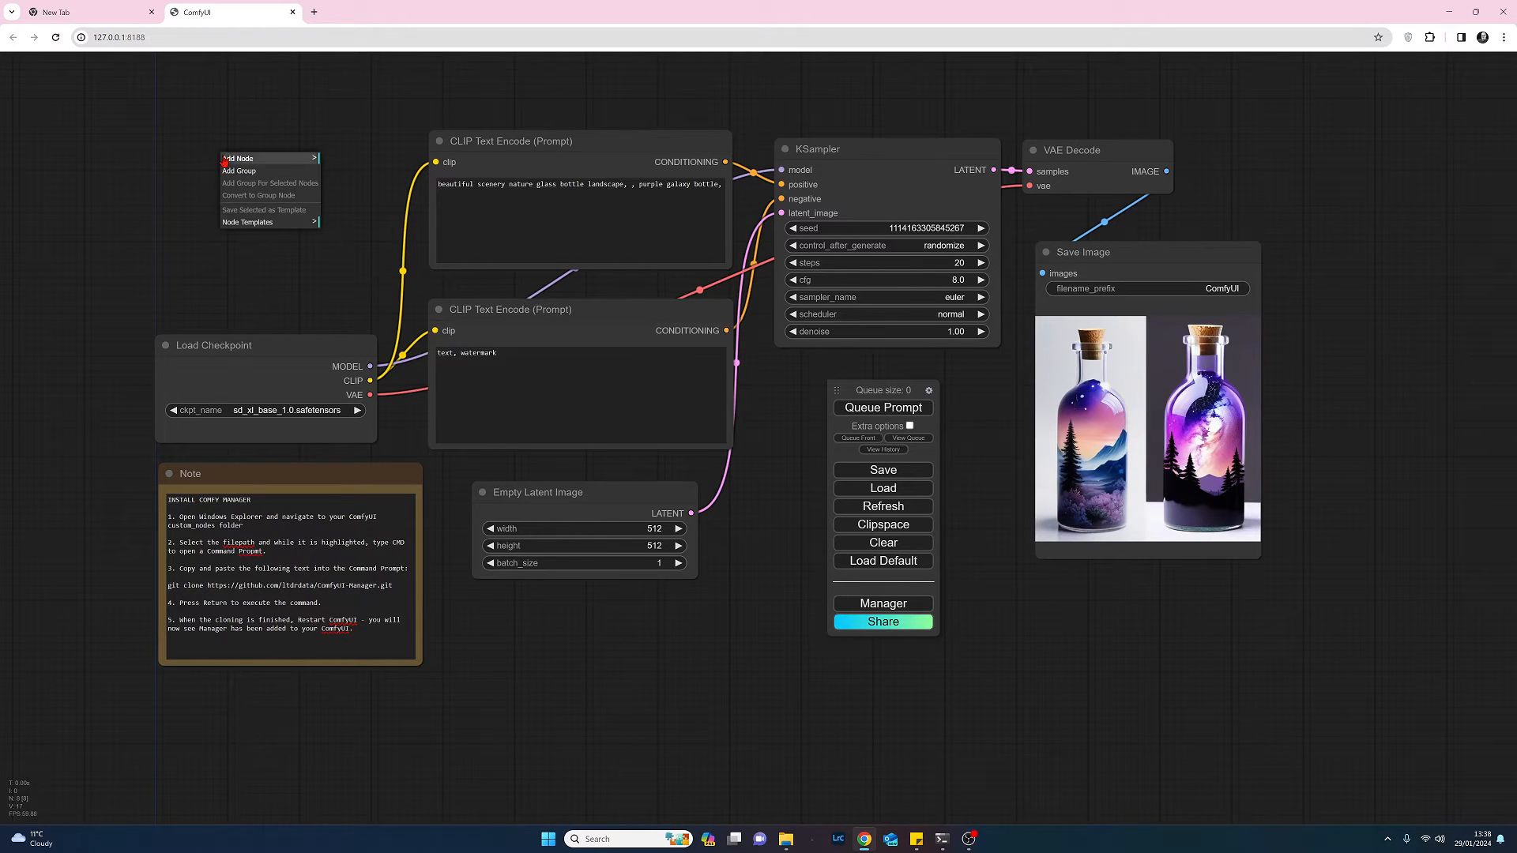
left_click(240, 158)
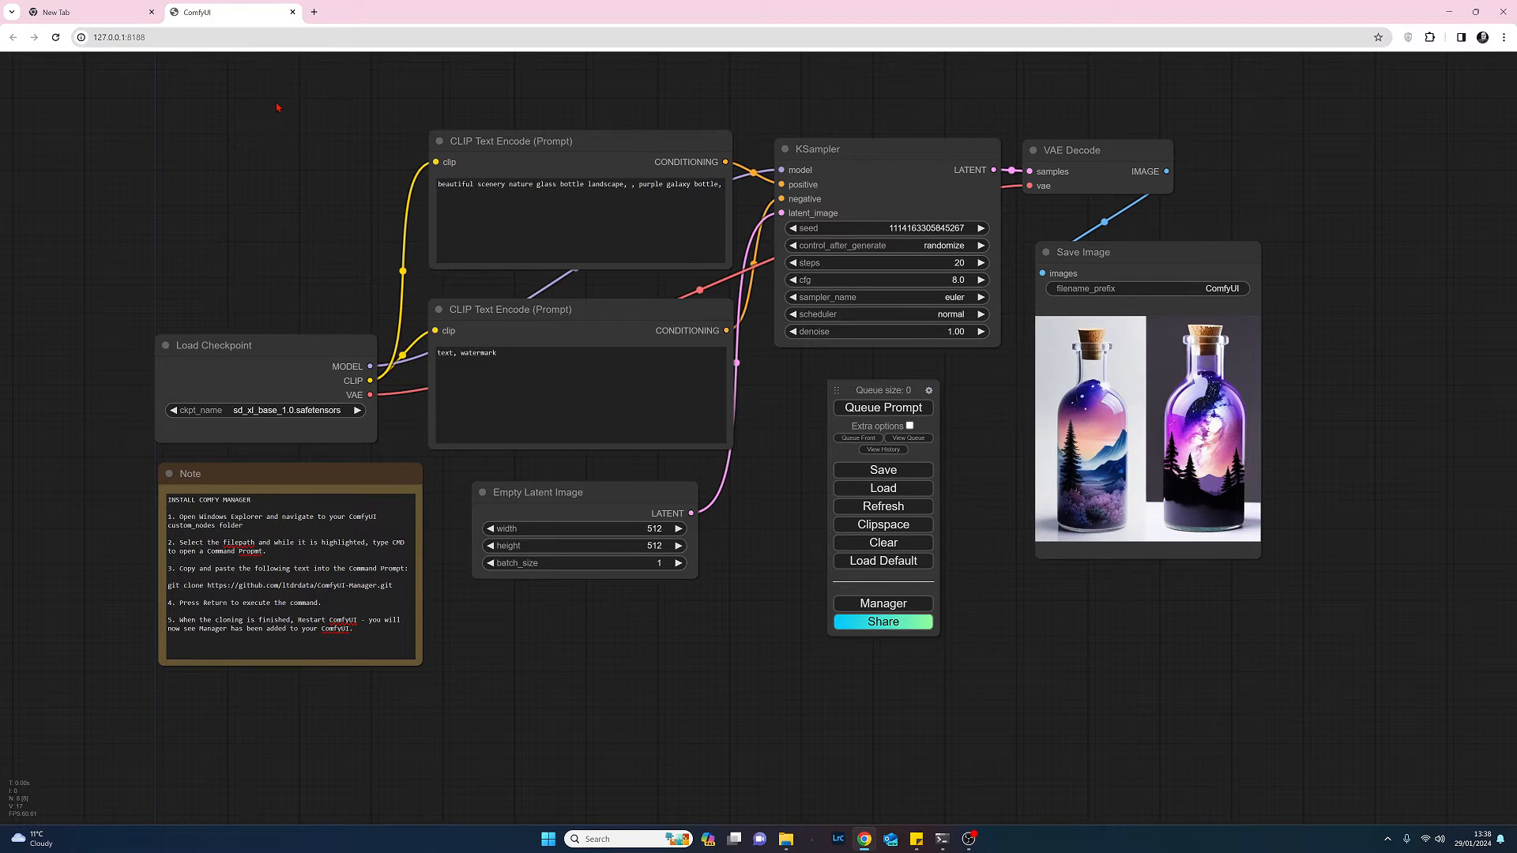
mouse_move(294, 485)
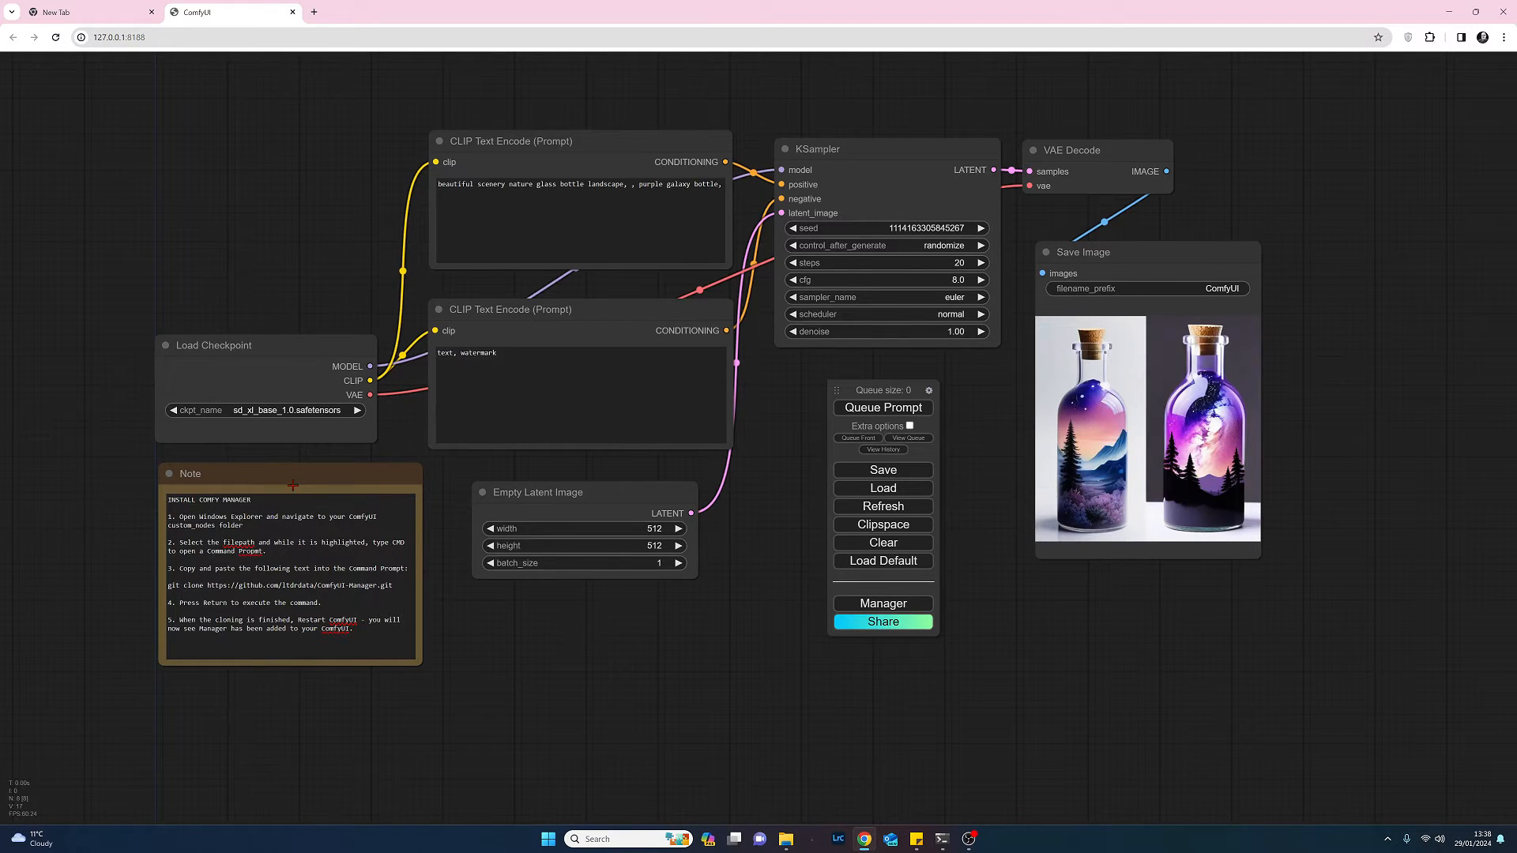
mouse_move(976, 596)
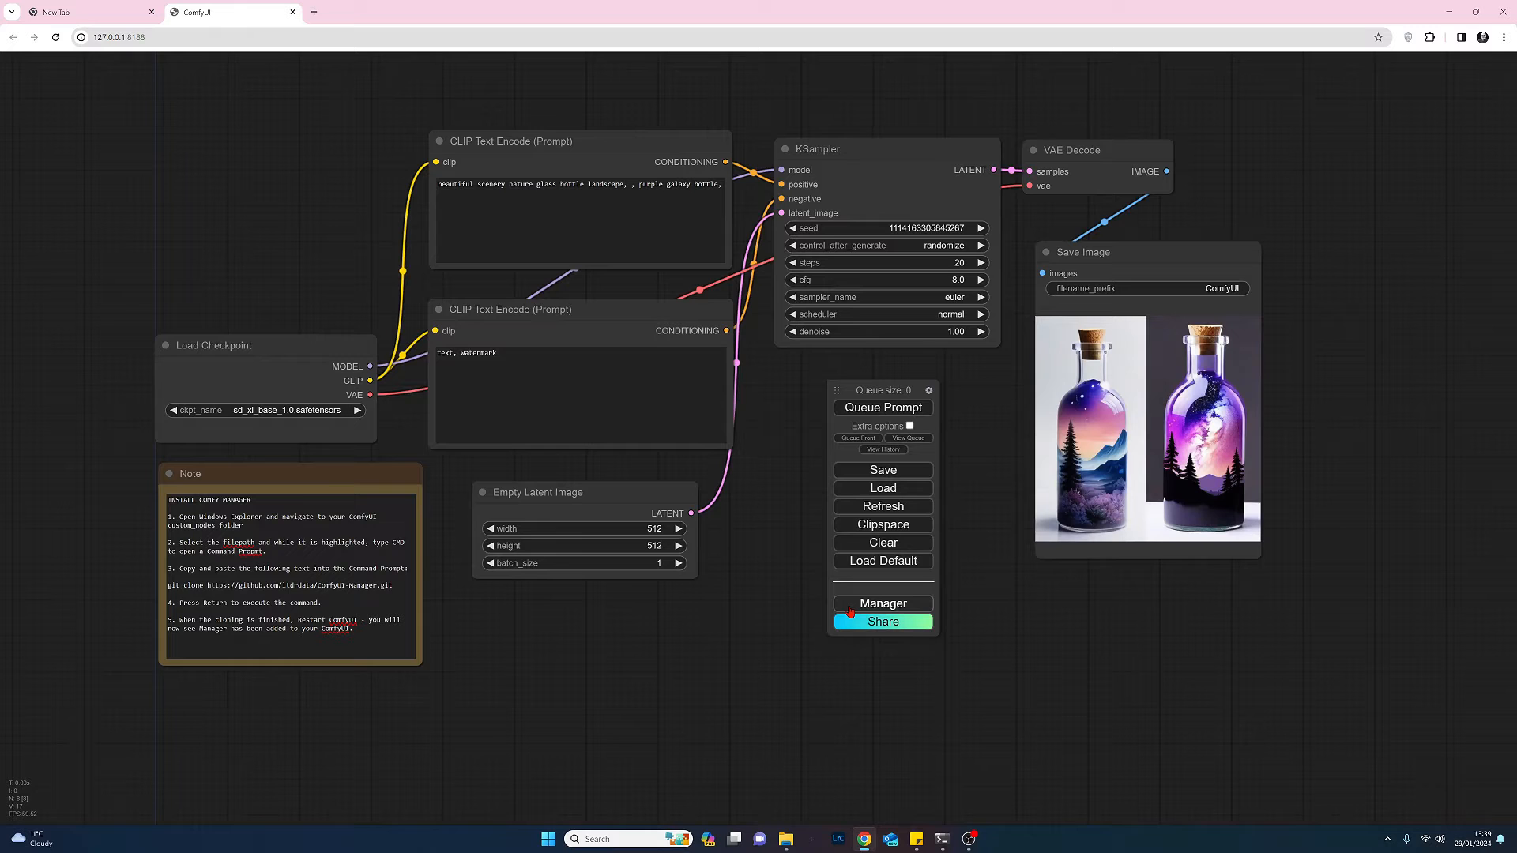
mouse_move(591, 613)
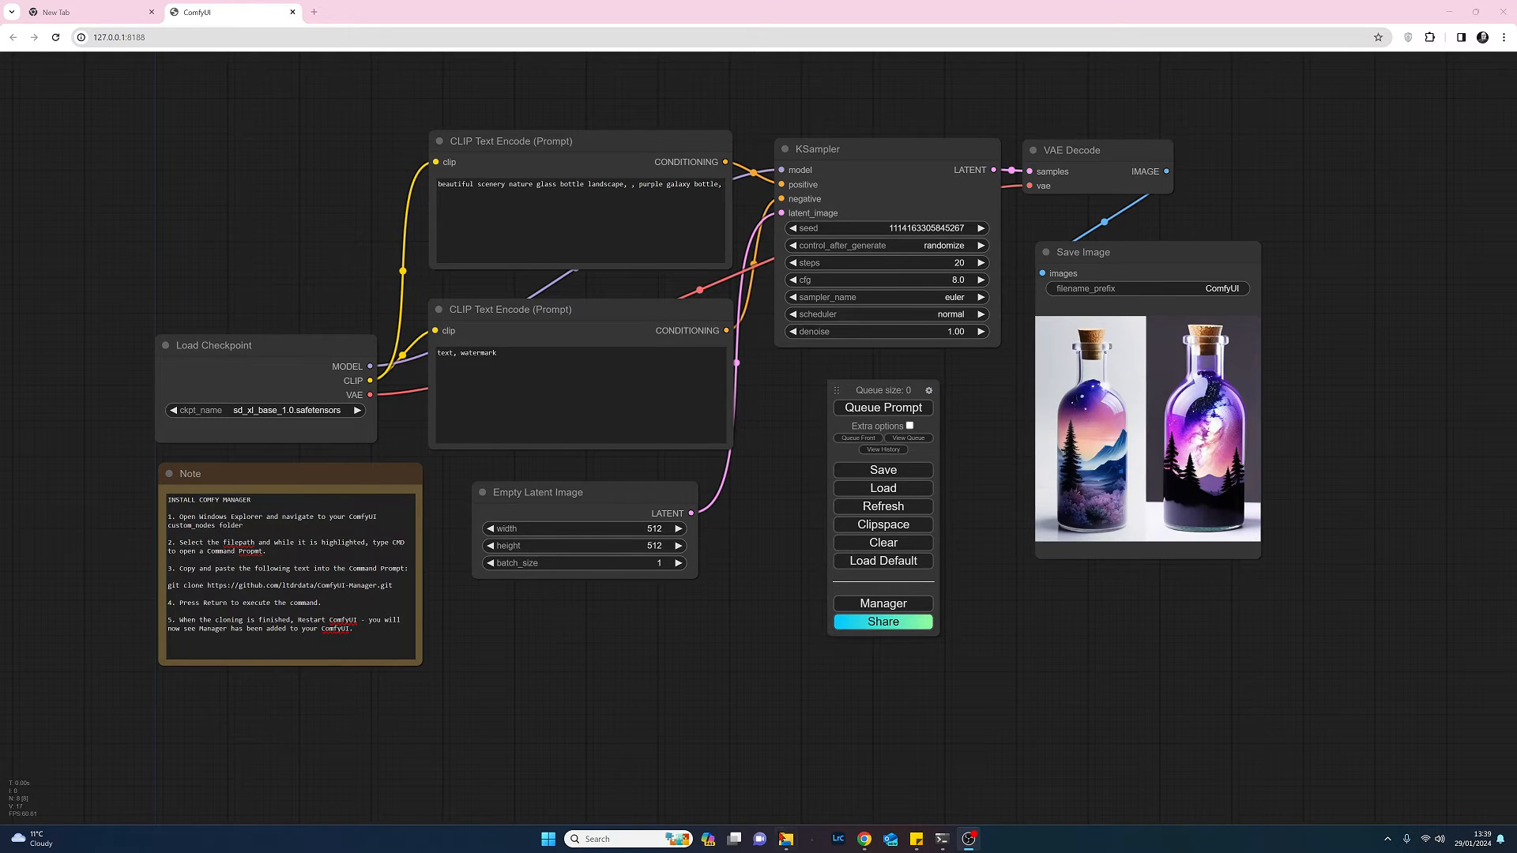
left_click(783, 837)
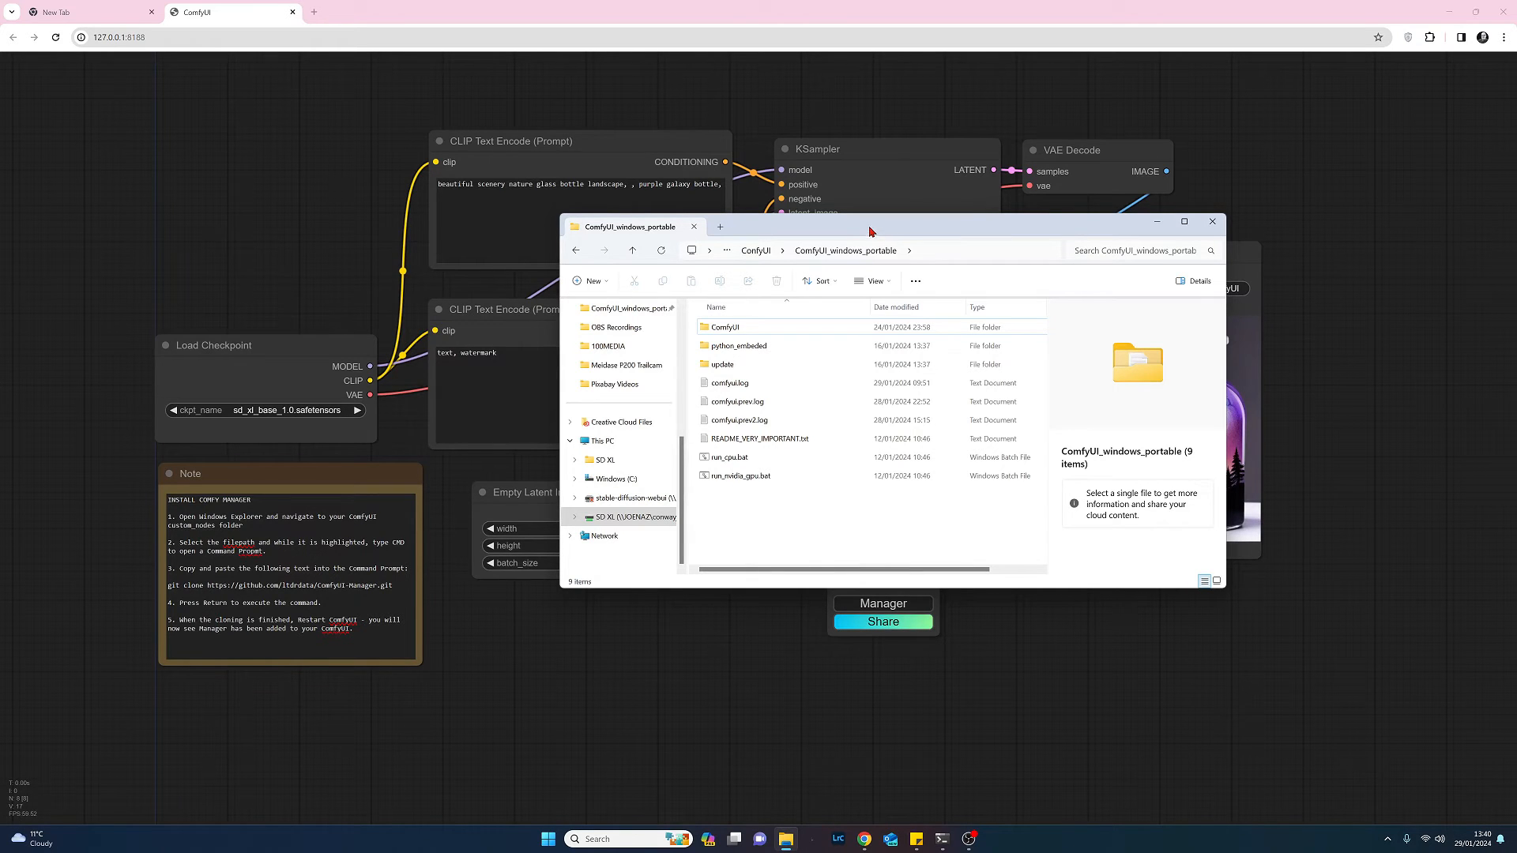
left_click(725, 327)
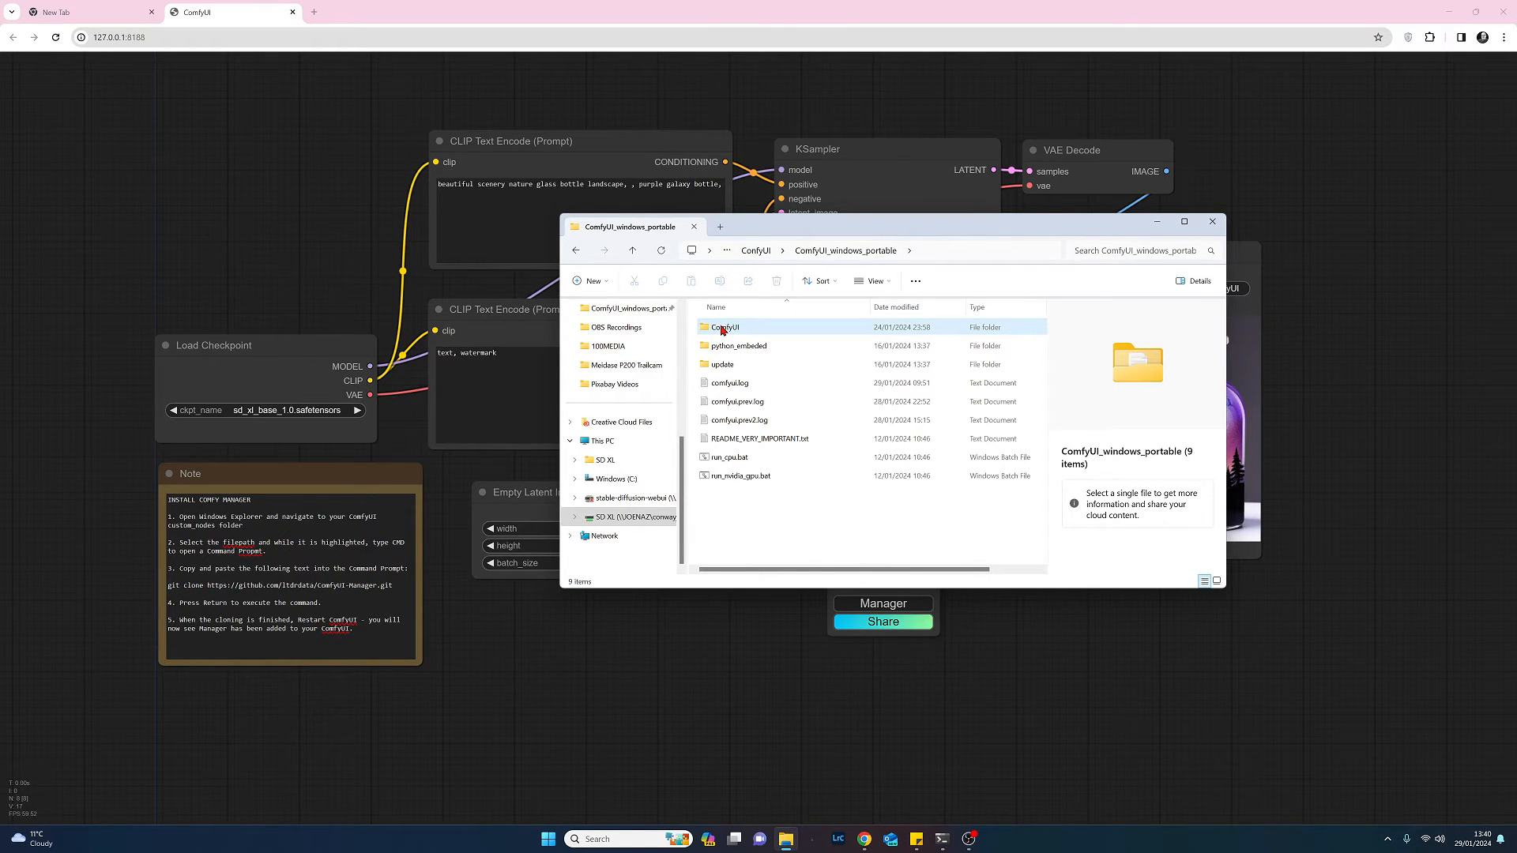
double_click(725, 325)
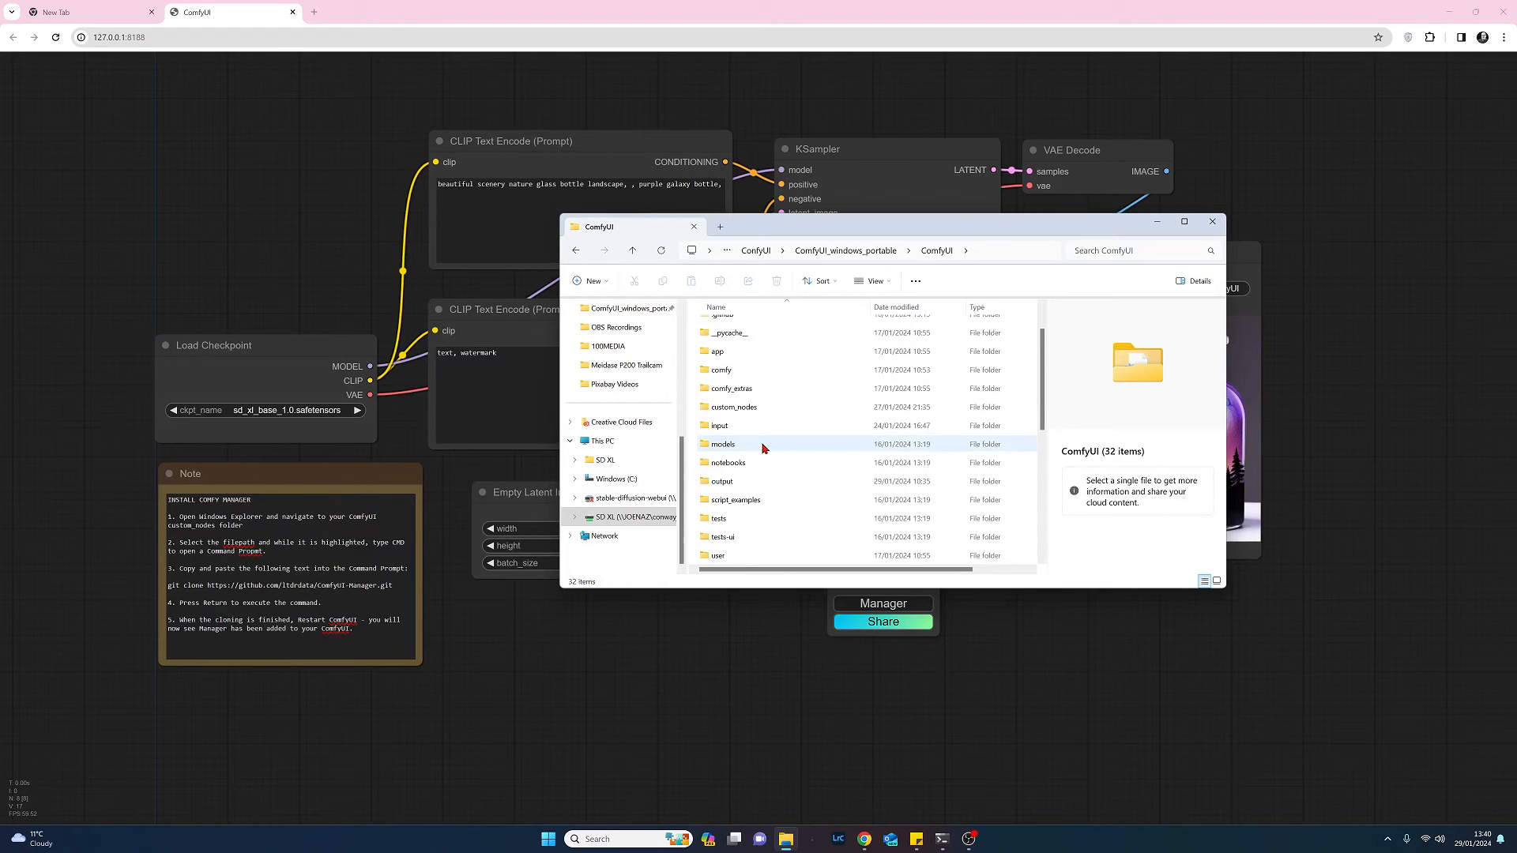
mouse_move(731, 406)
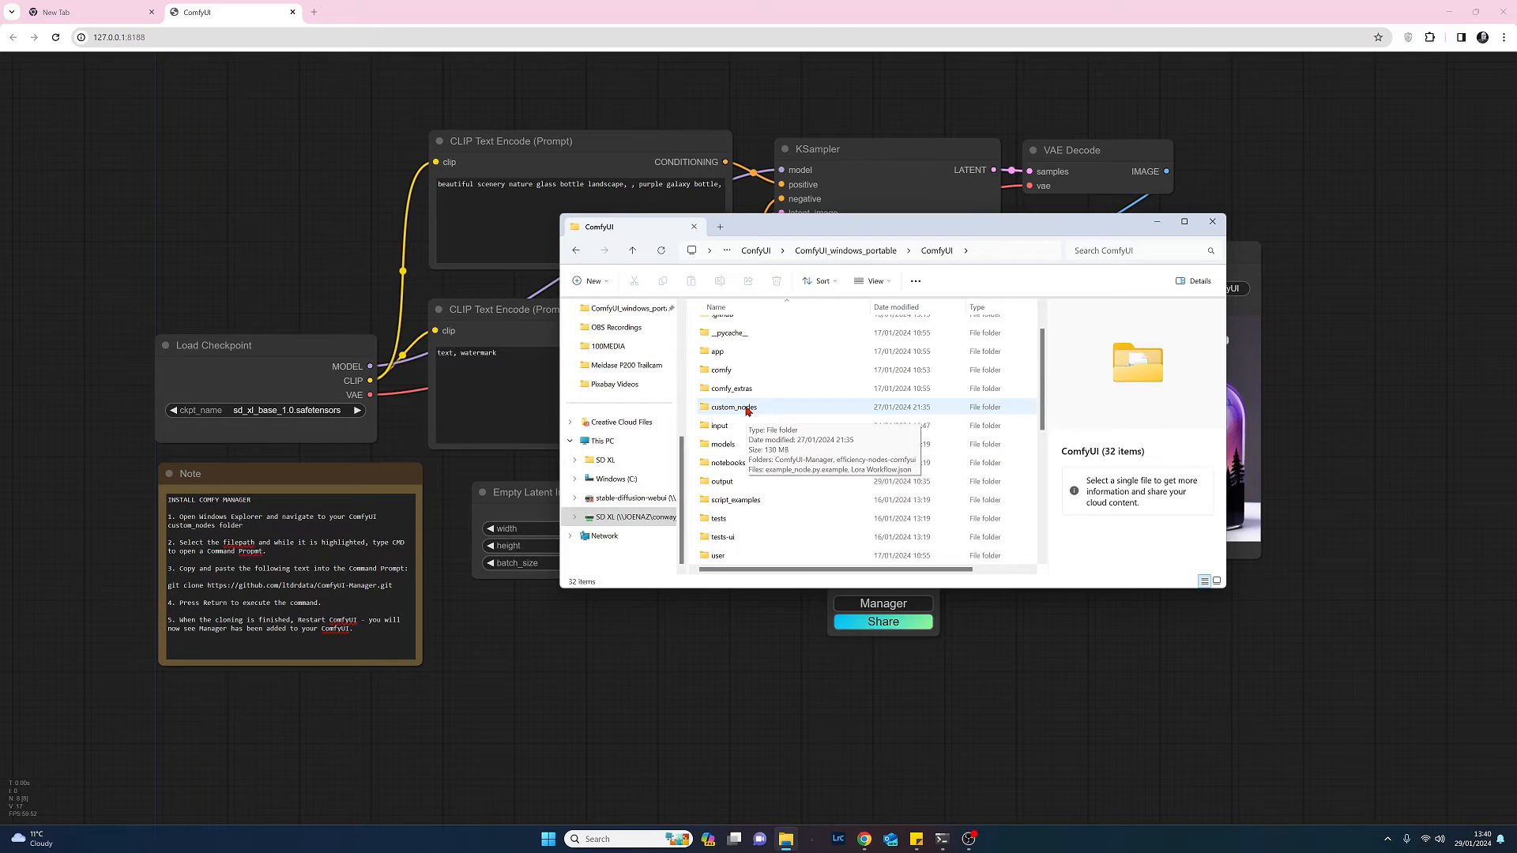
double_click(732, 406)
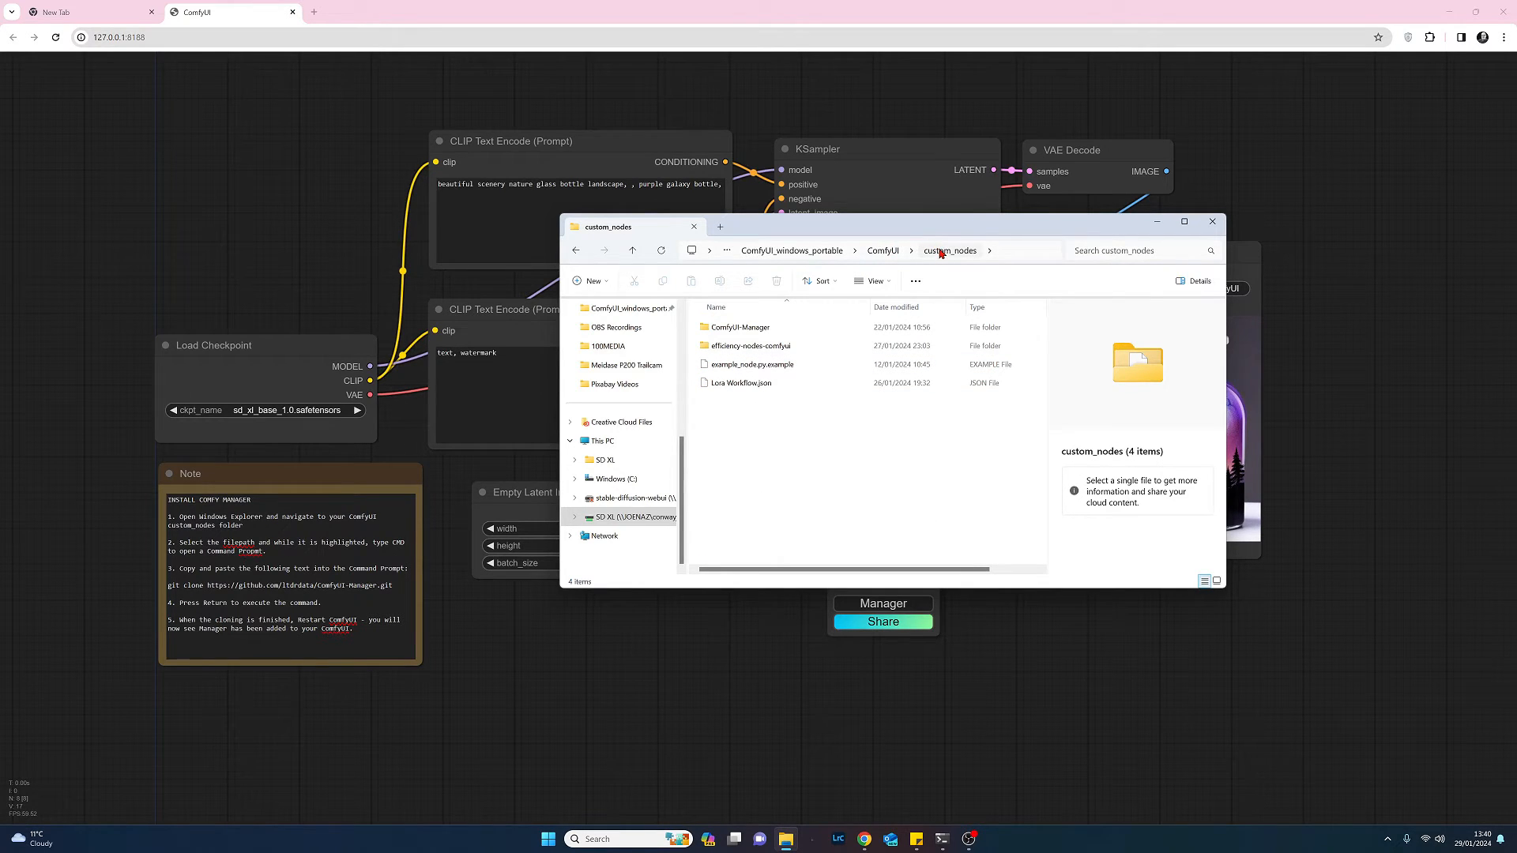
Replace the folder address path with 'cmd' to launch a command prompt there.
left_click(967, 251)
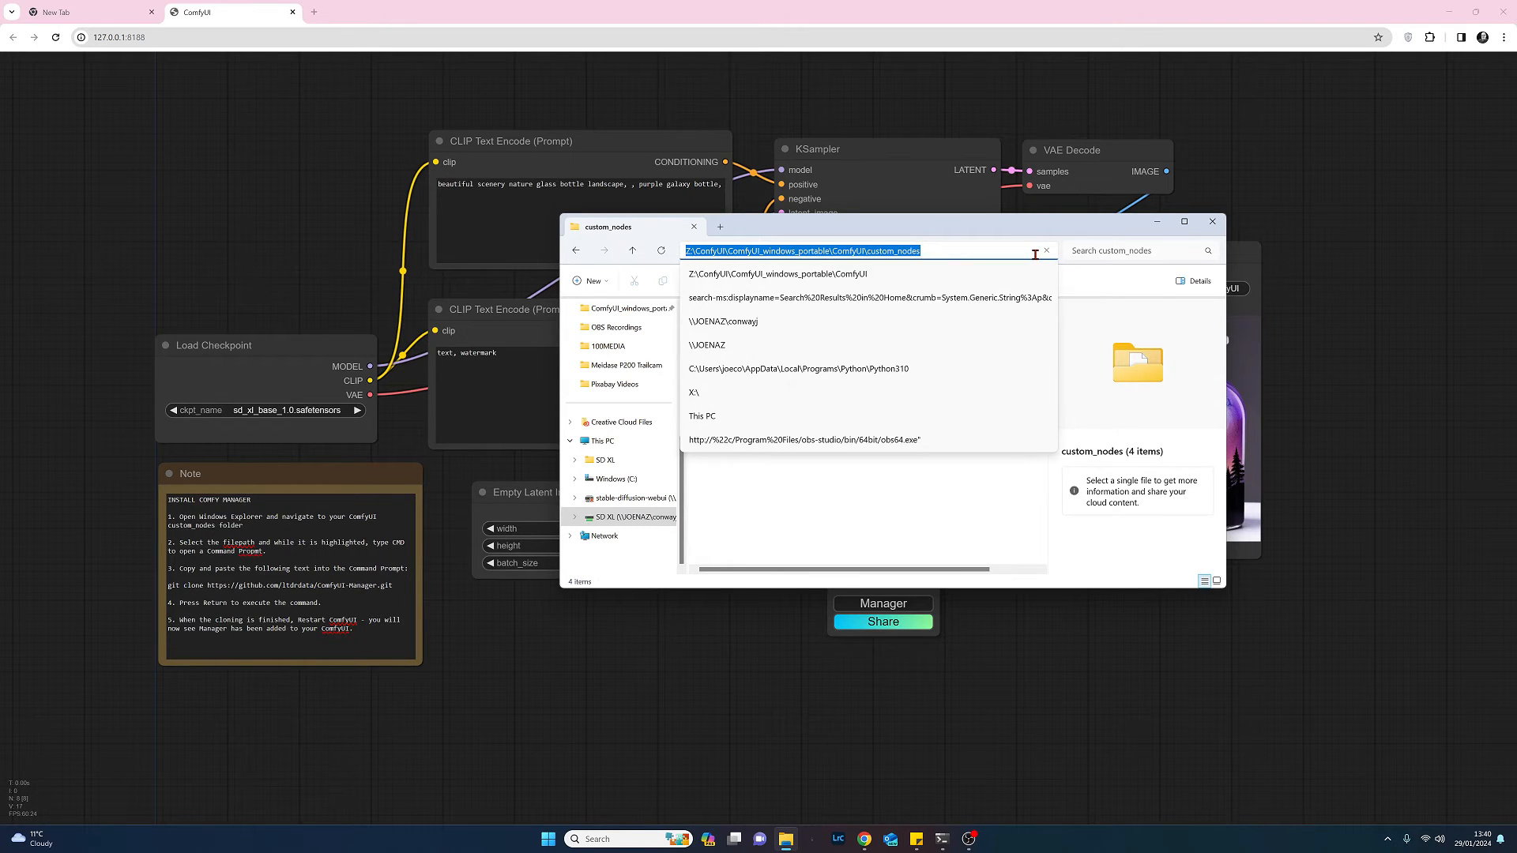
type("cmd")
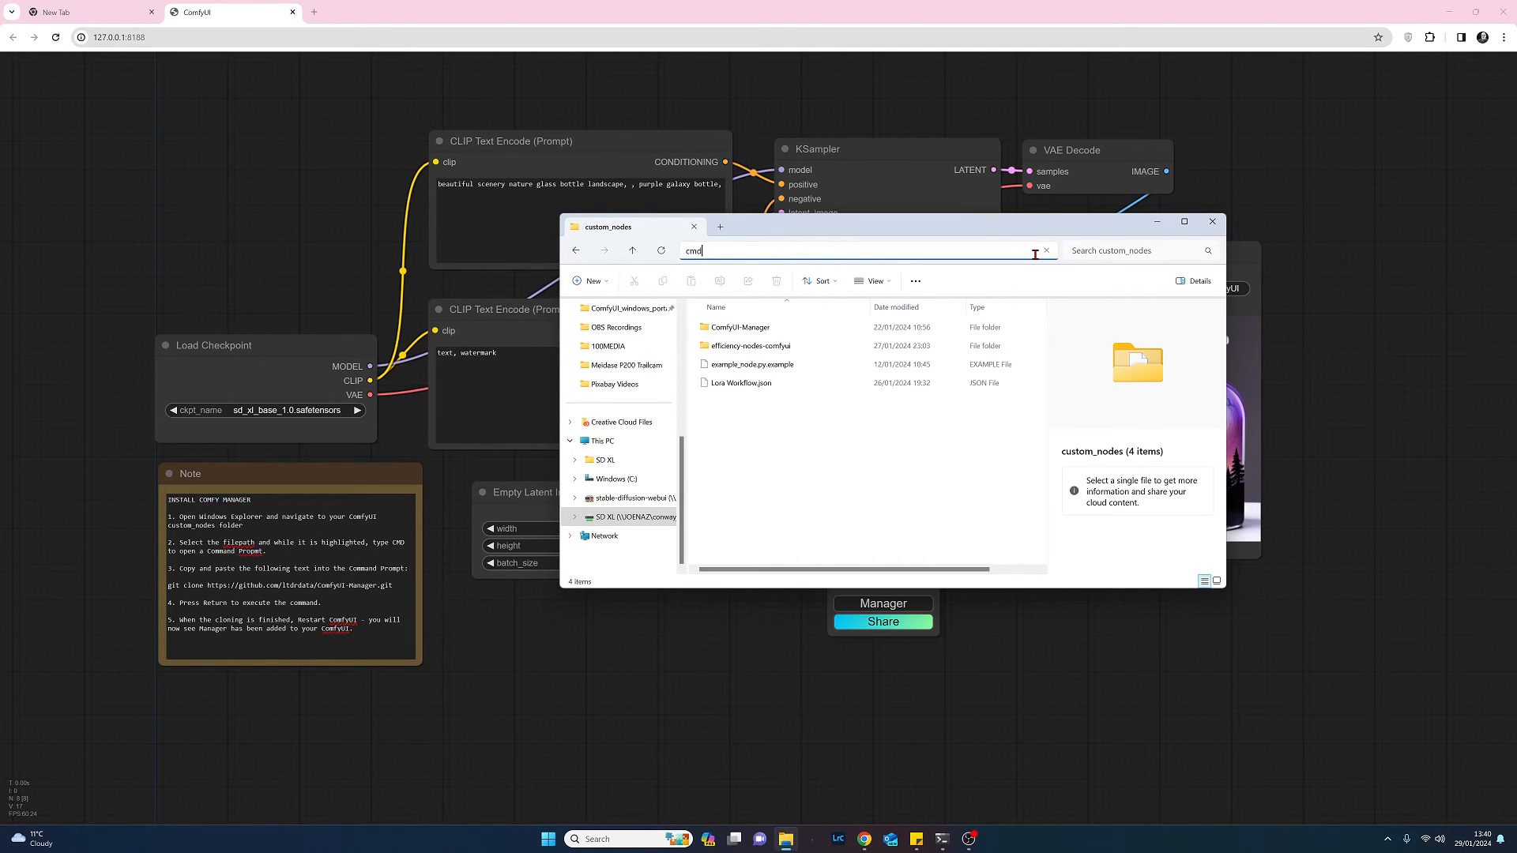
Start the command prompt at custom_nodes and select the git clone line in the Note node.
key("enter")
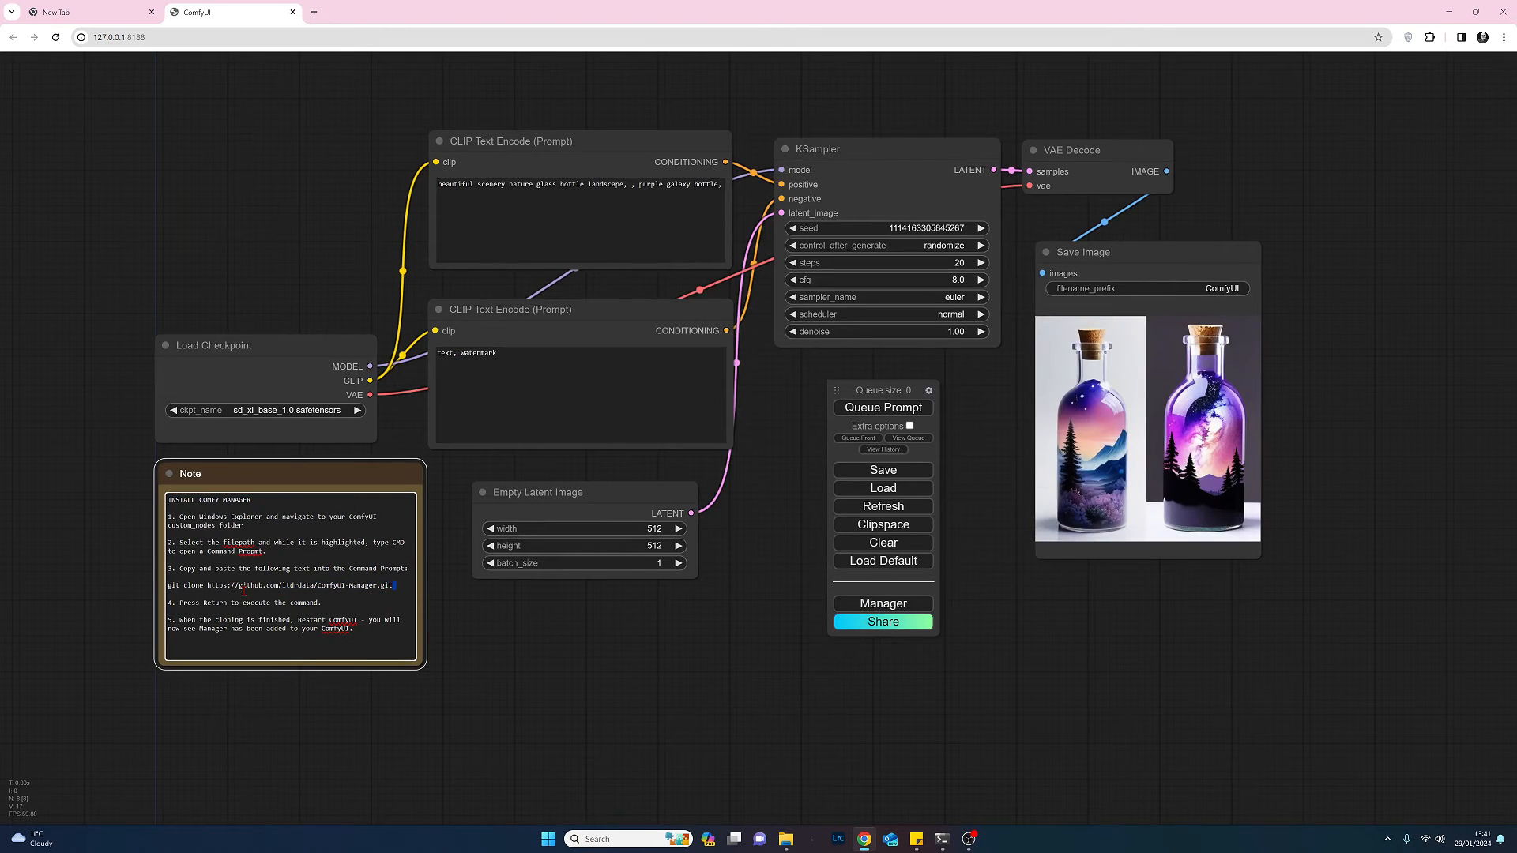
left_click_drag(179, 584, 394, 585)
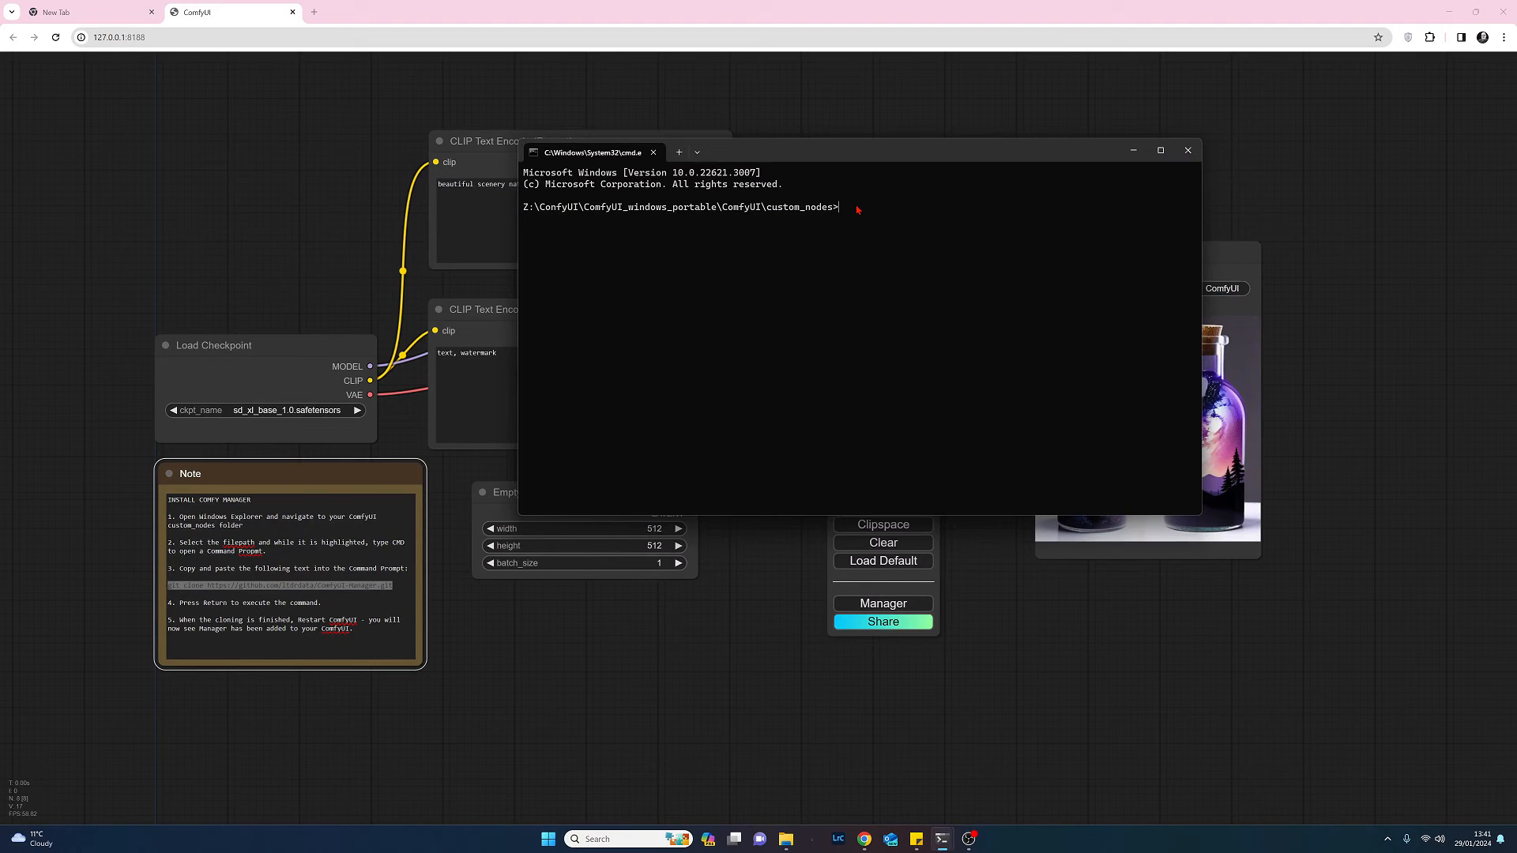
type("git clone https://github.com/ltdrdata/ComfyUI-Manager.git")
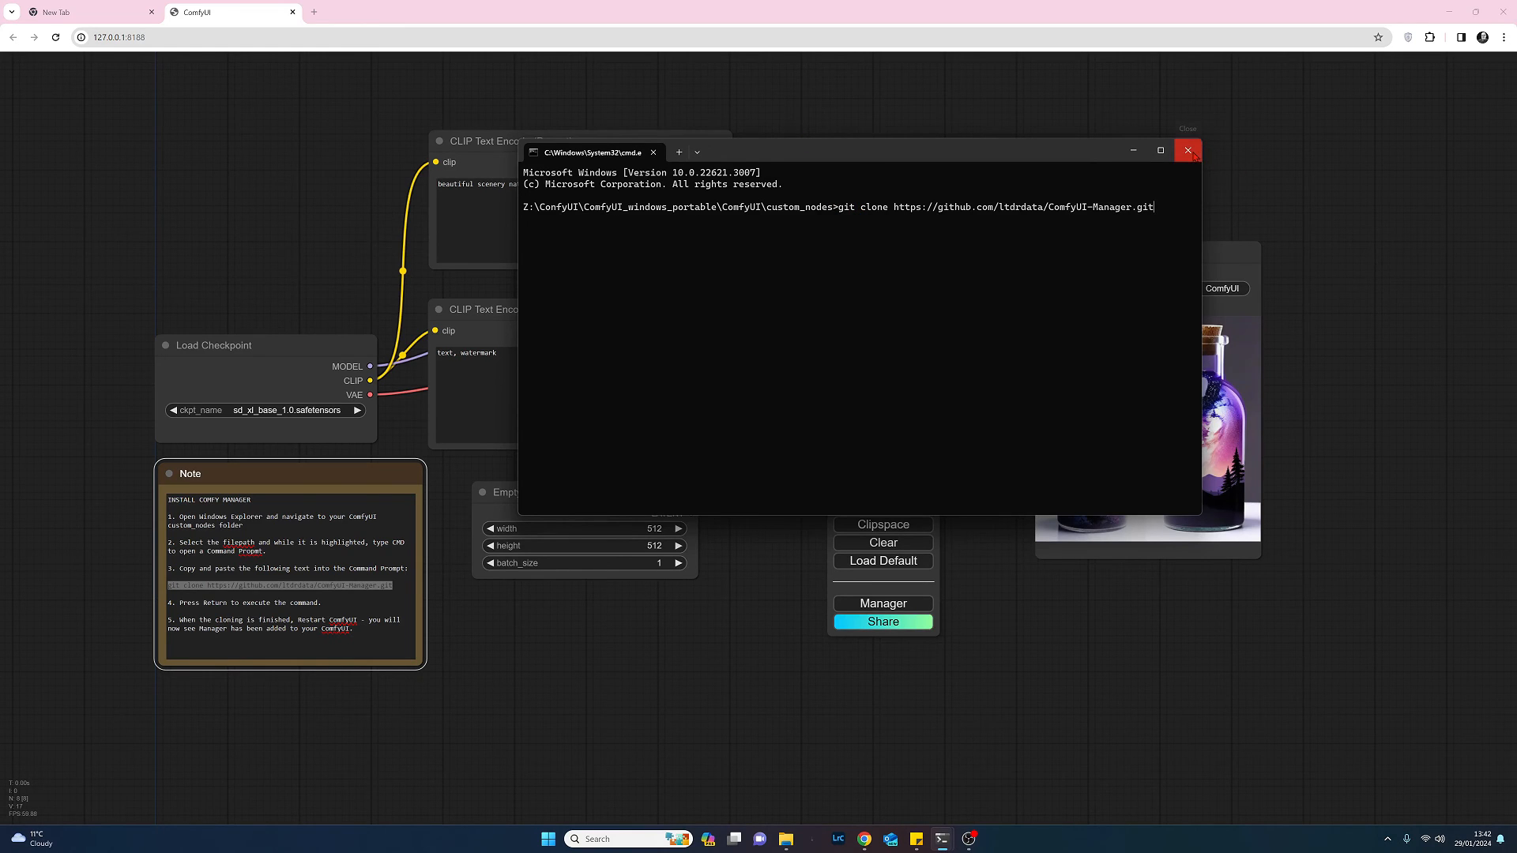
left_click(1186, 152)
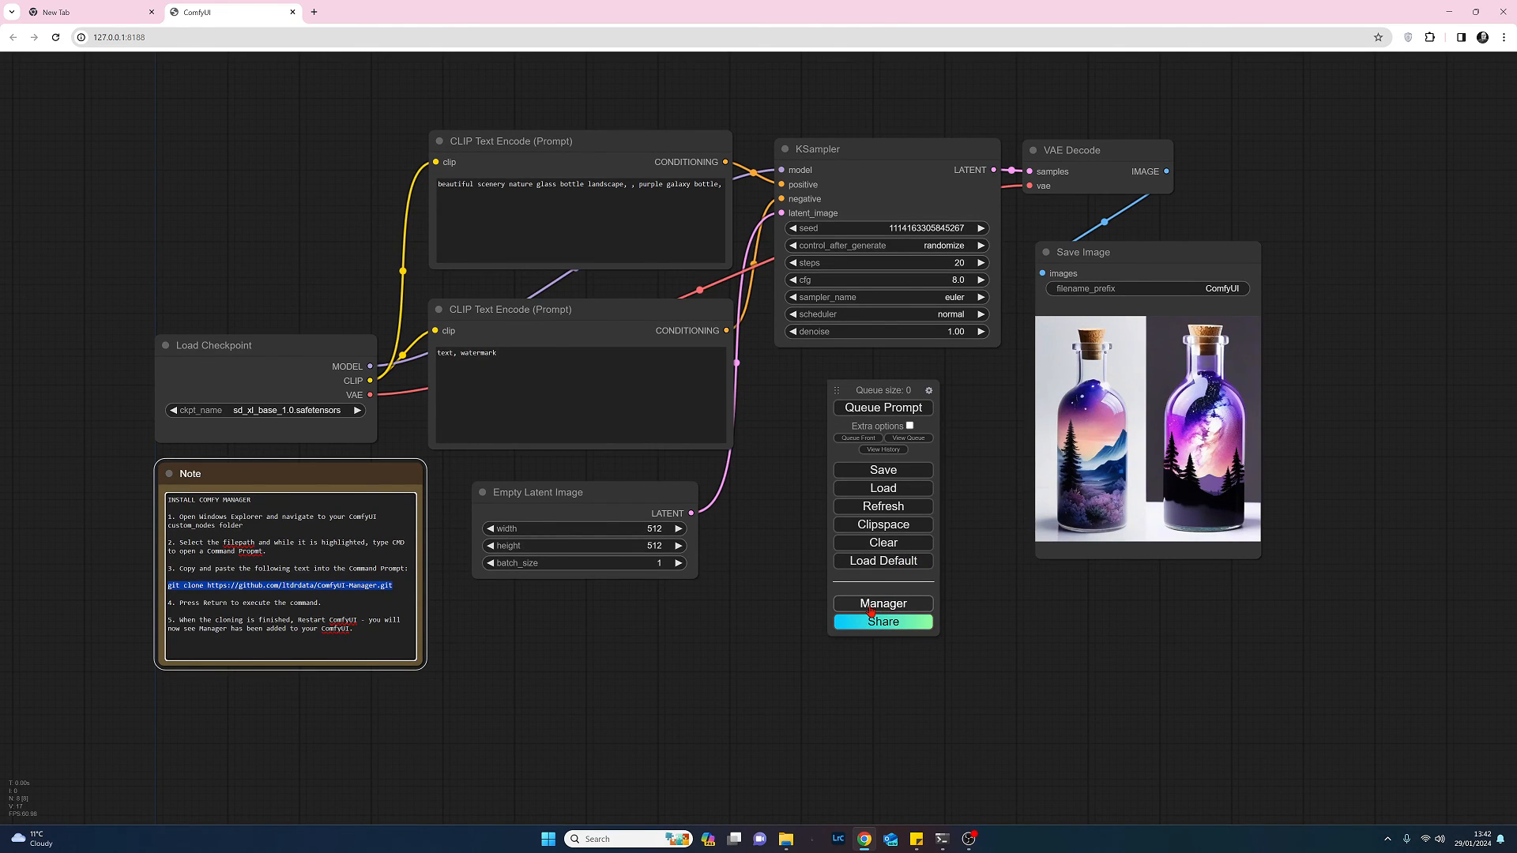
Show the ComfyUI Manager Menu over the workflow canvas.
left_click(882, 602)
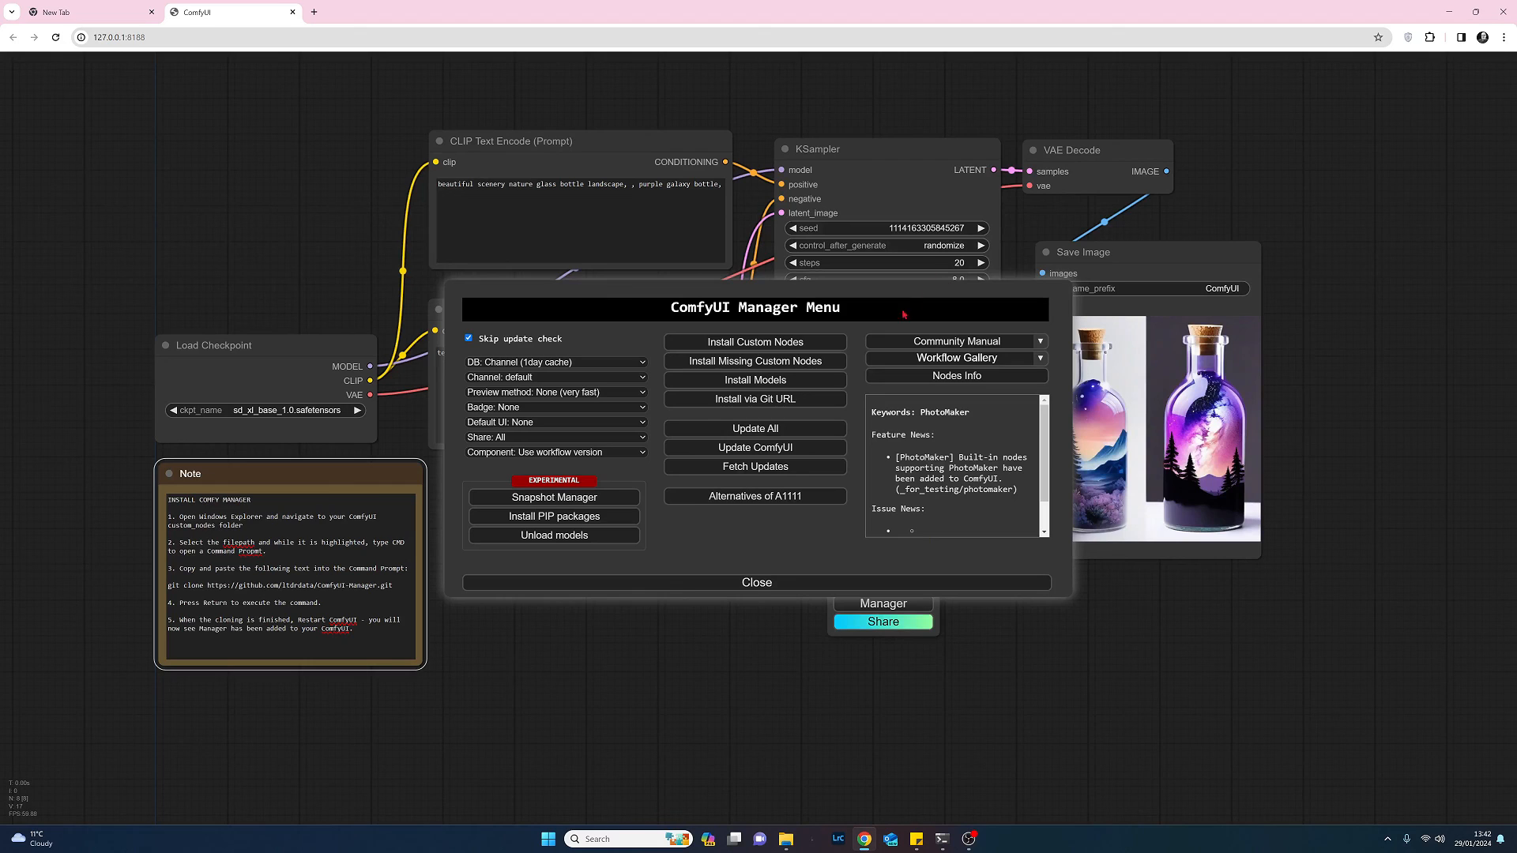
mouse_move(858, 300)
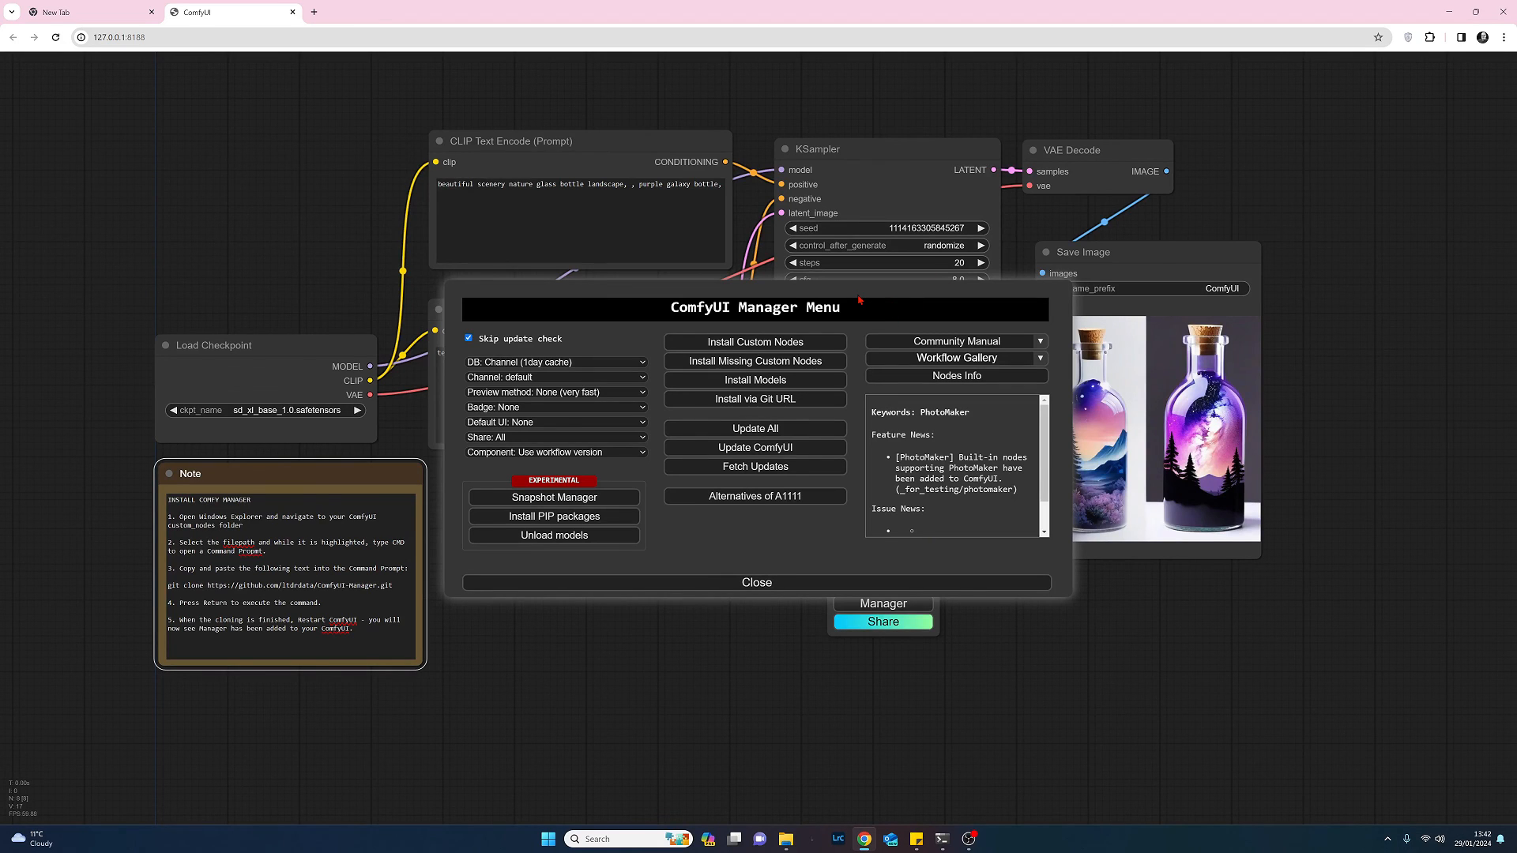